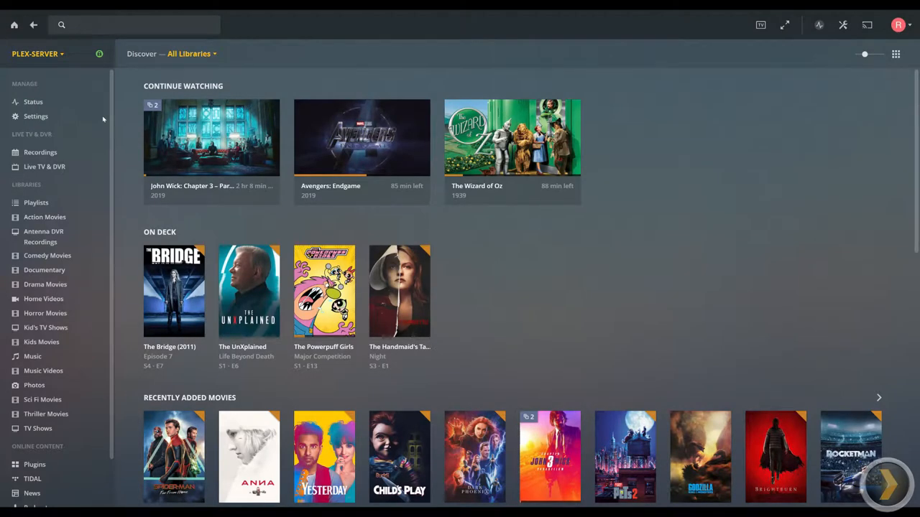
pyautogui.moveTo(112, 133)
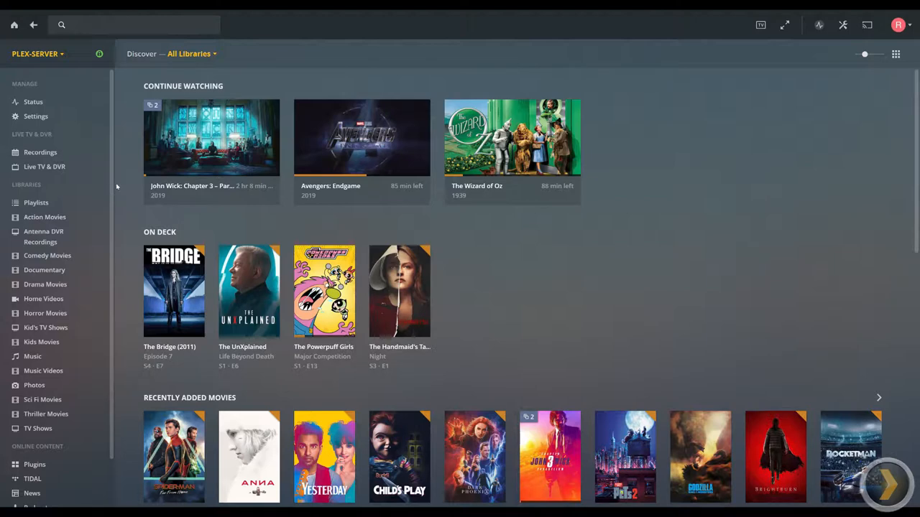
pyautogui.moveTo(106, 174)
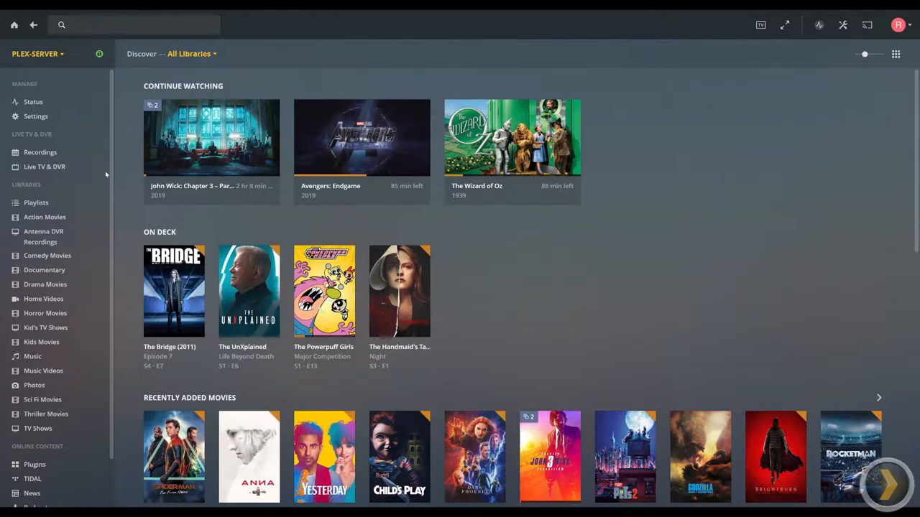
pyautogui.moveTo(480, 267)
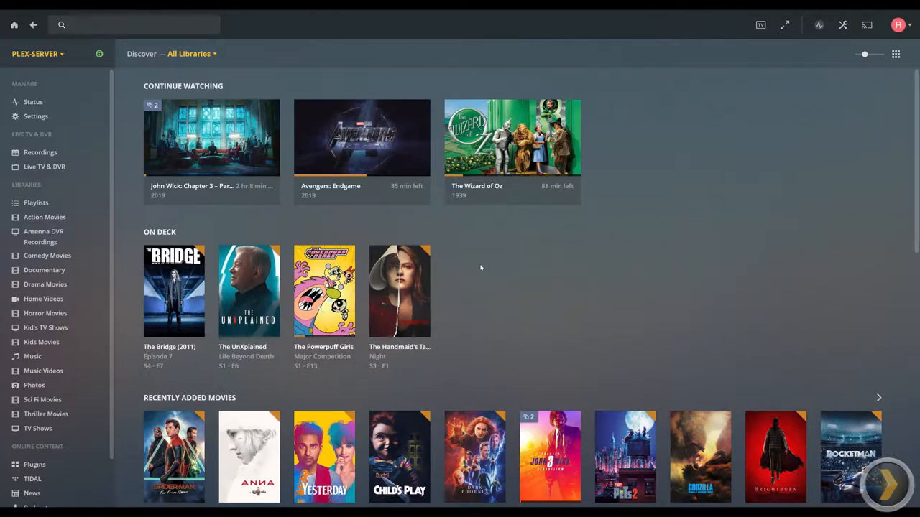
pyautogui.moveTo(72, 203)
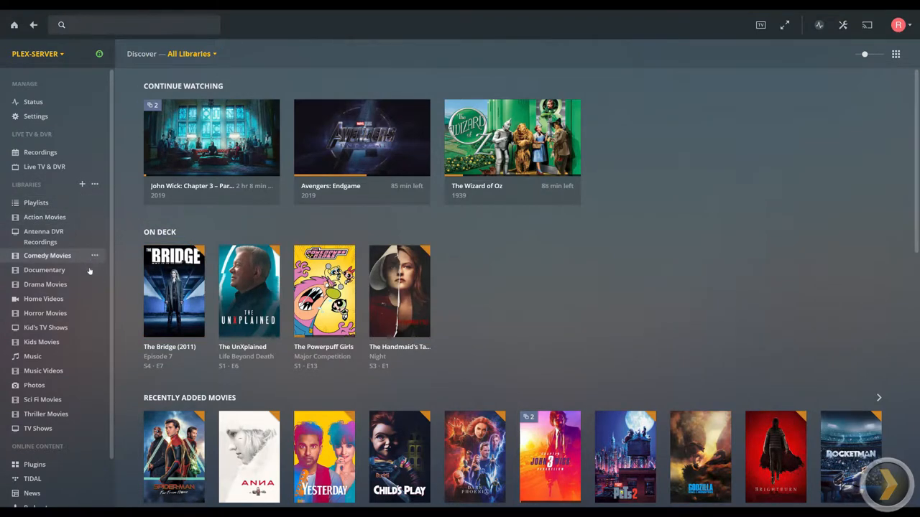
pyautogui.moveTo(69, 236)
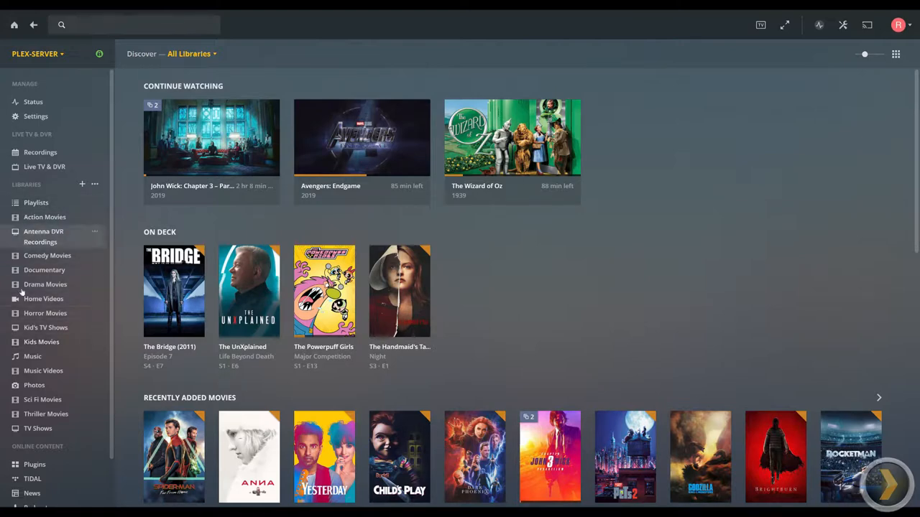
pyautogui.moveTo(66, 270)
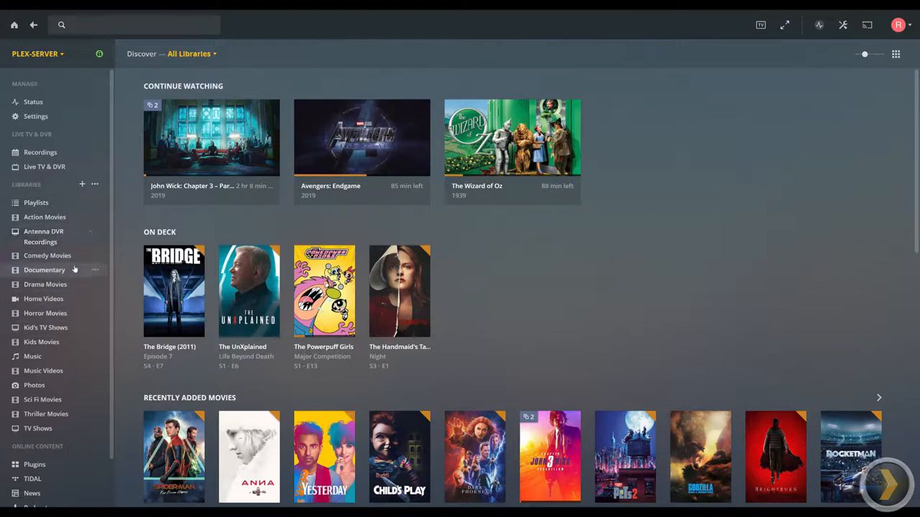
pyautogui.moveTo(45, 217)
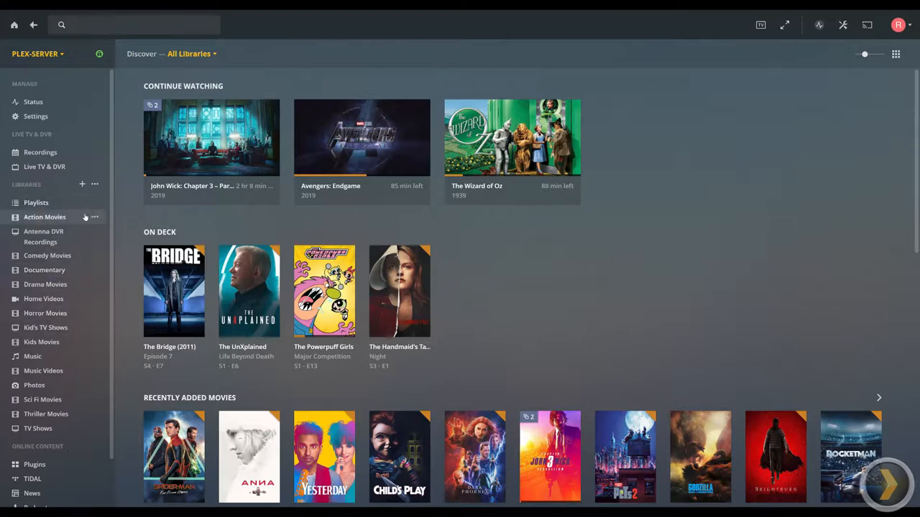
pyautogui.moveTo(101, 203)
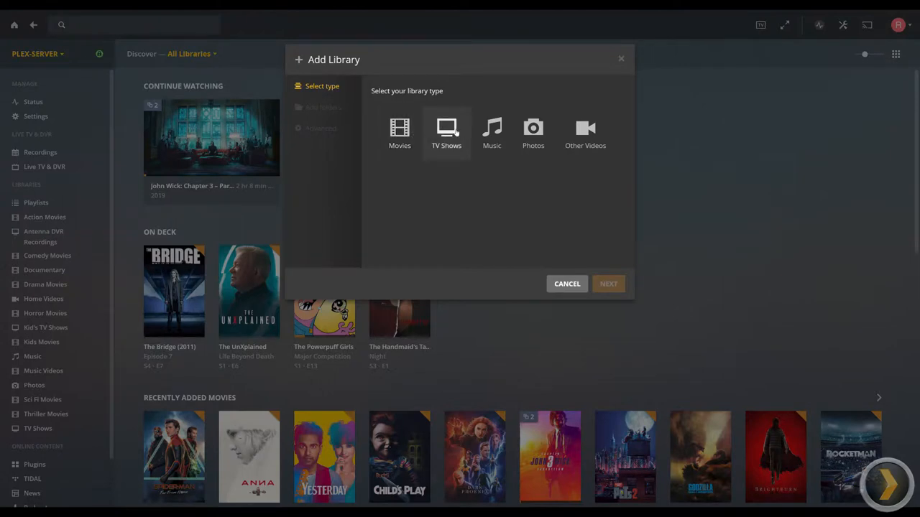
# Step: Choose Movies as the library type, name it 'Movies TEST', and continue to folder selection
pyautogui.click(399, 132)
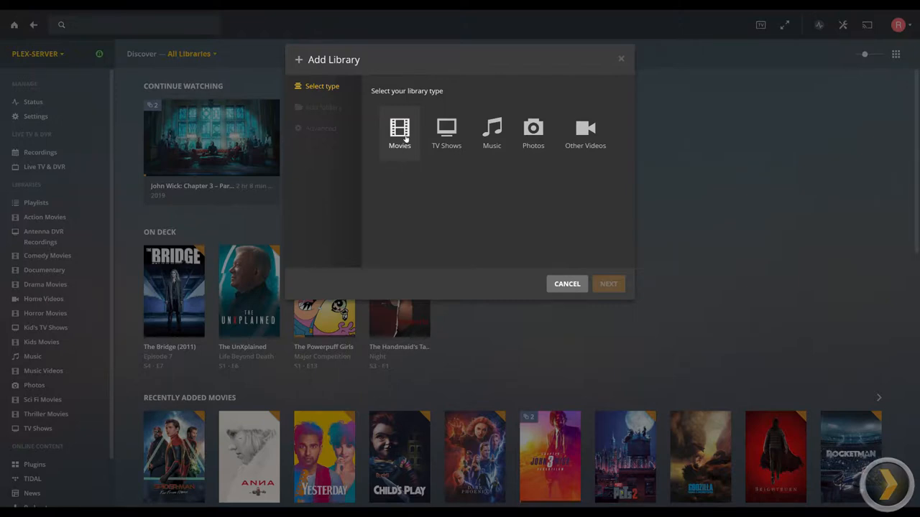
pyautogui.click(400, 133)
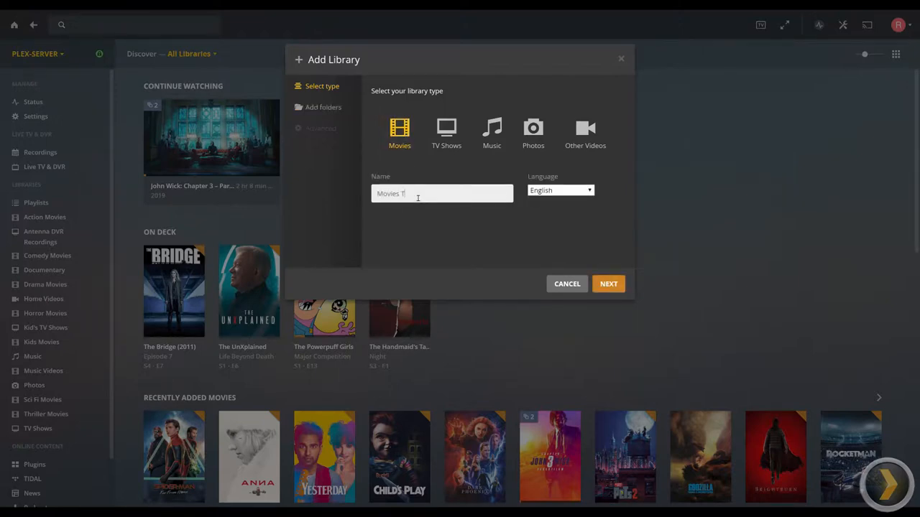
pyautogui.write('TEST')
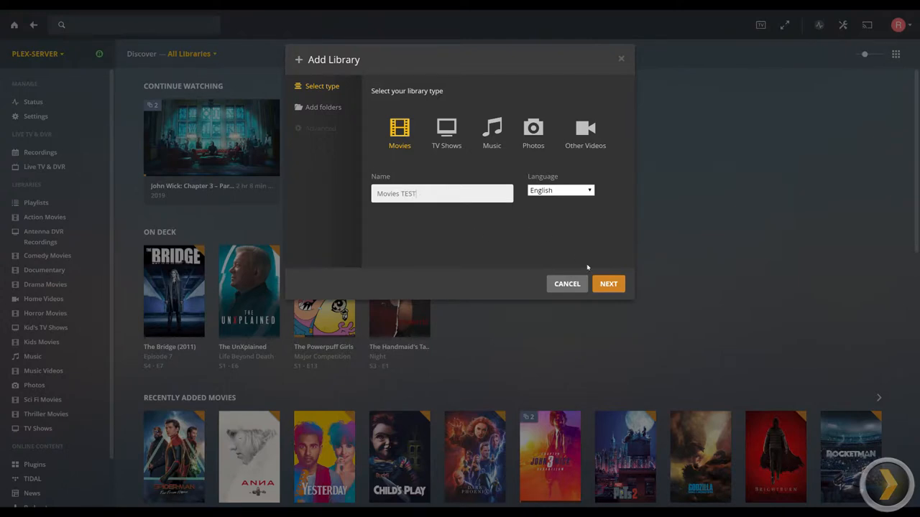
pyautogui.click(608, 284)
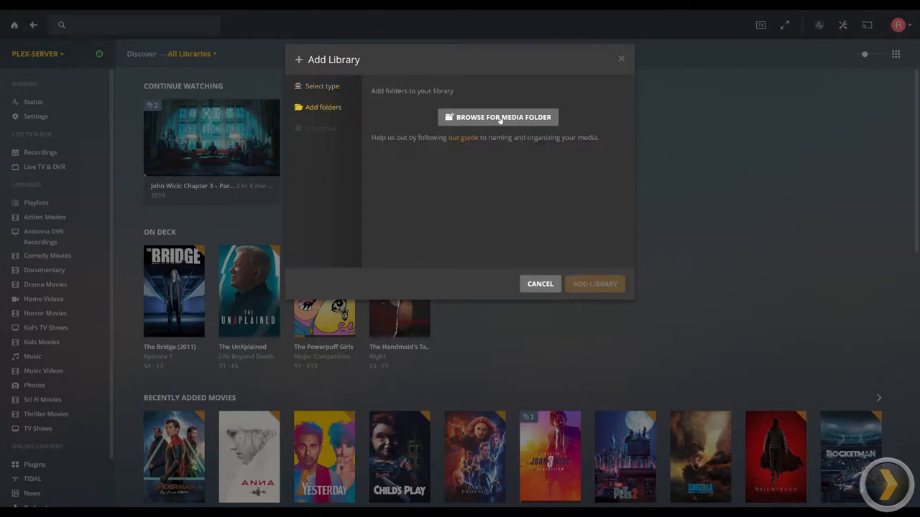
# Step: Add E:\PLEX LIBRARY\TEST from the E drive as the library's media folder
pyautogui.click(497, 118)
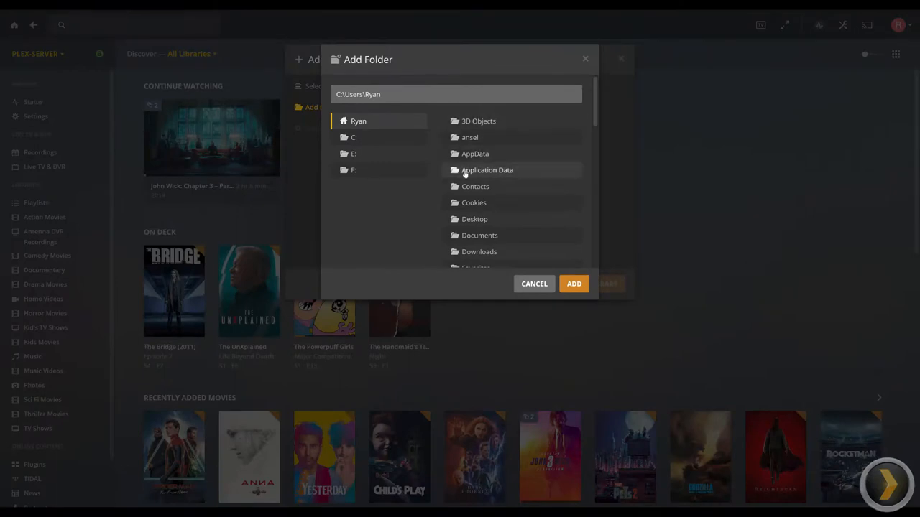
pyautogui.click(353, 153)
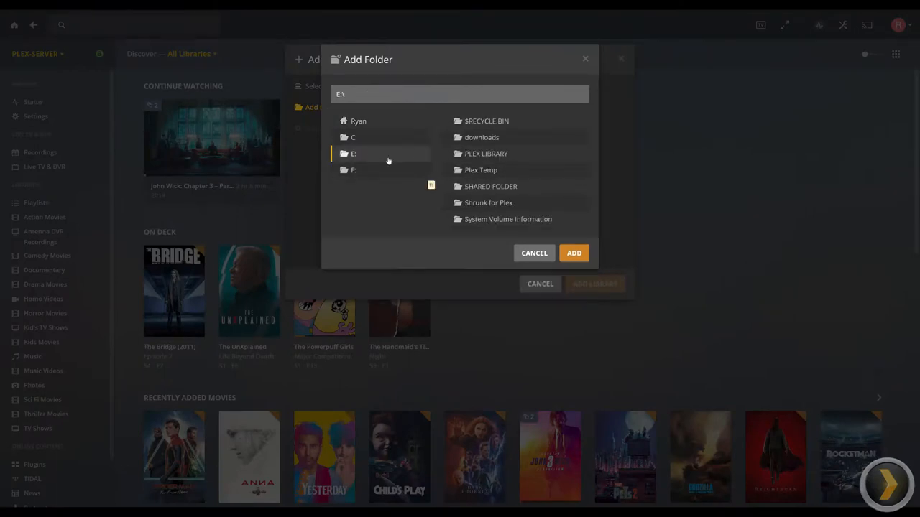
pyautogui.moveTo(486, 152)
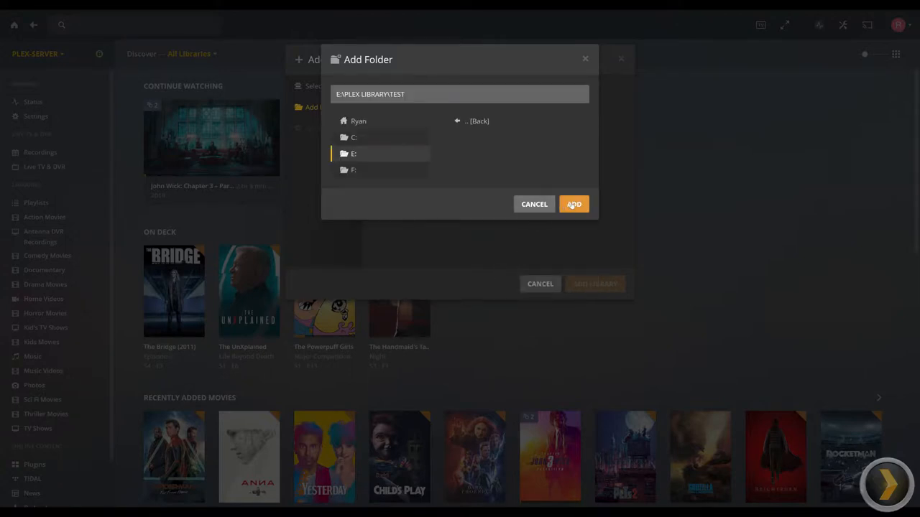
pyautogui.click(573, 204)
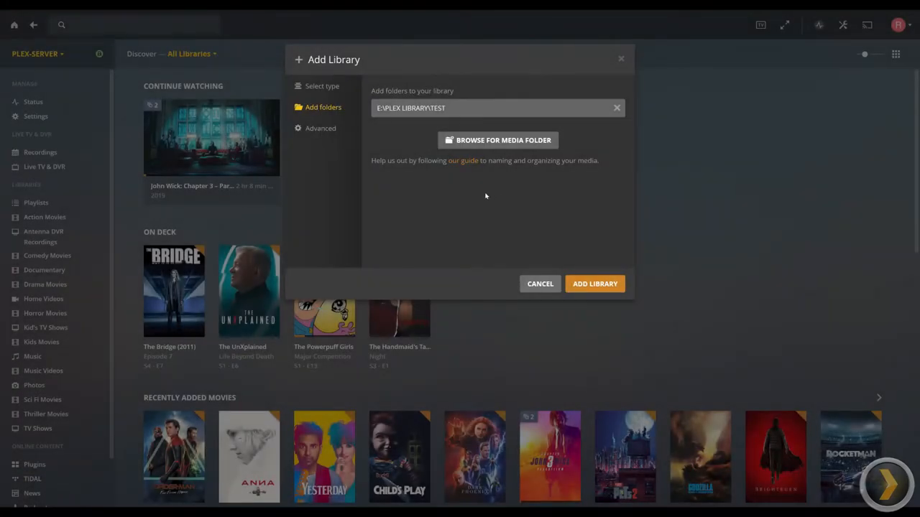
# Step: Finish adding the library and view the empty Movies TEST library from the sidebar
pyautogui.click(595, 285)
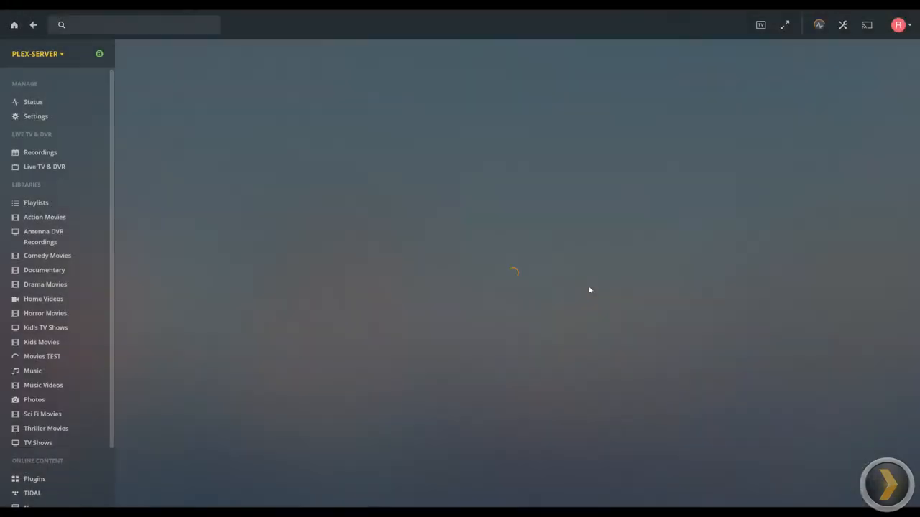
pyautogui.click(43, 357)
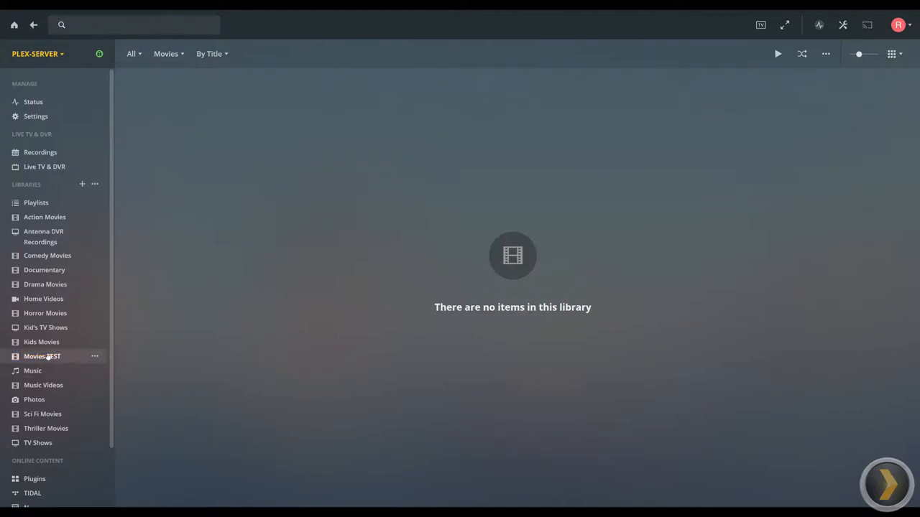
pyautogui.click(42, 356)
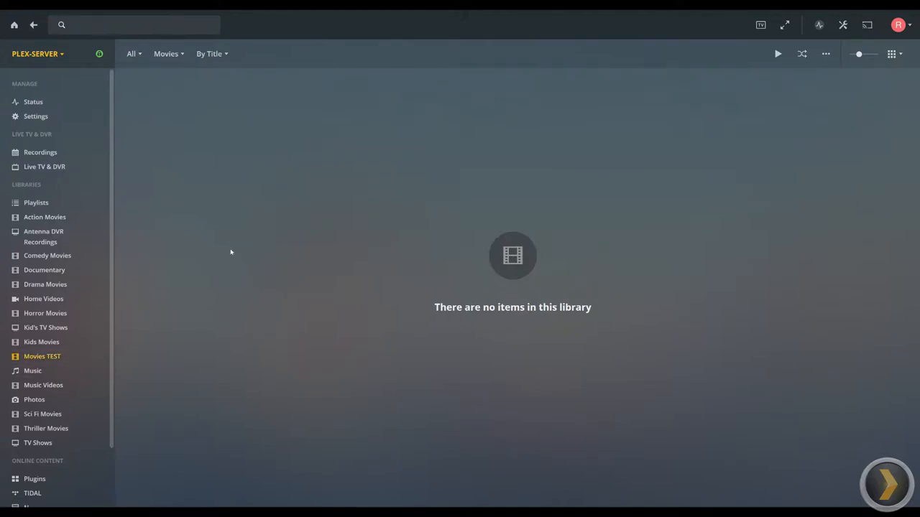
pyautogui.moveTo(378, 293)
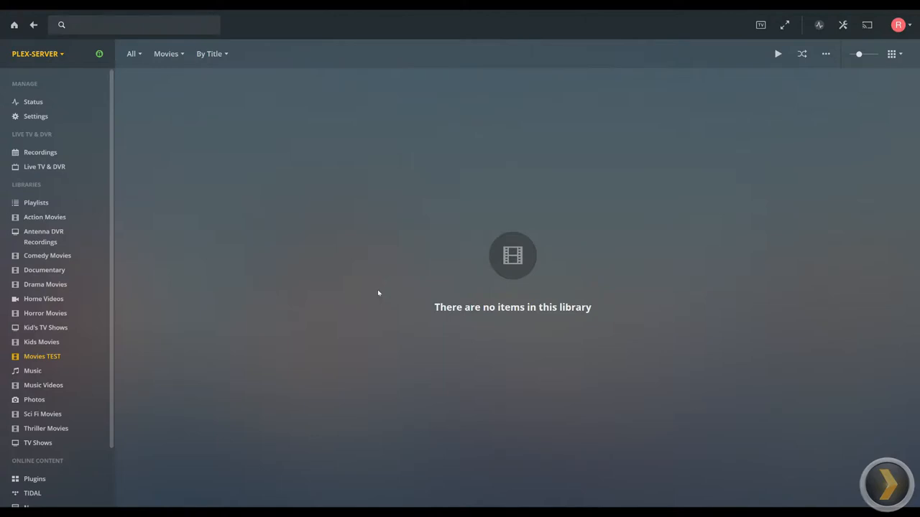
pyautogui.moveTo(104, 346)
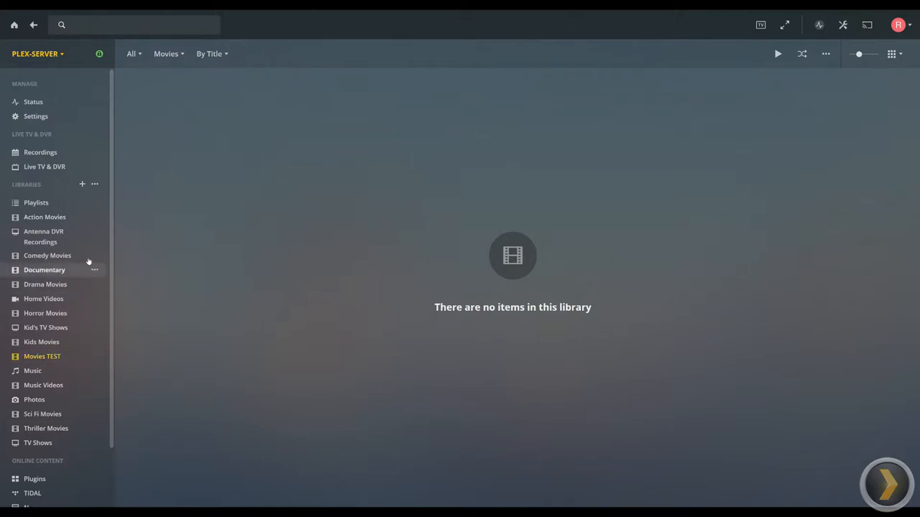
pyautogui.moveTo(50, 276)
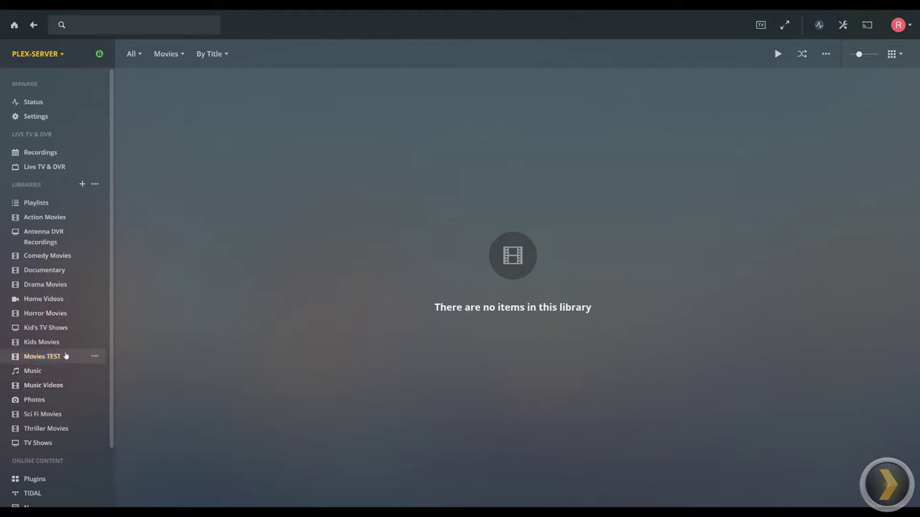
pyautogui.moveTo(89, 237)
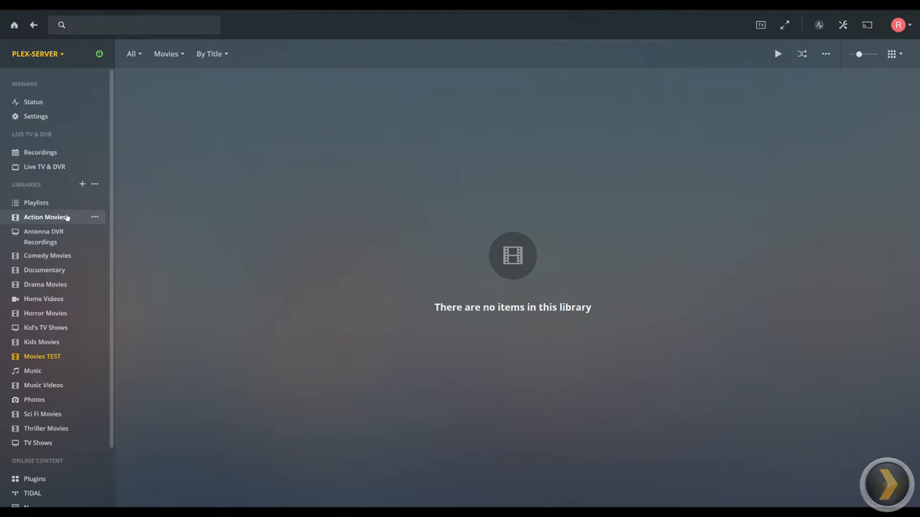
pyautogui.moveTo(117, 262)
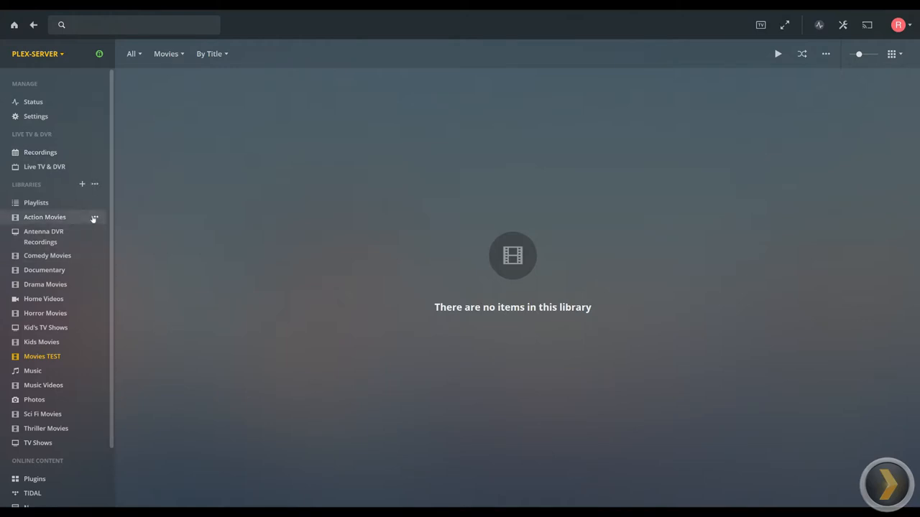
pyautogui.moveTo(107, 234)
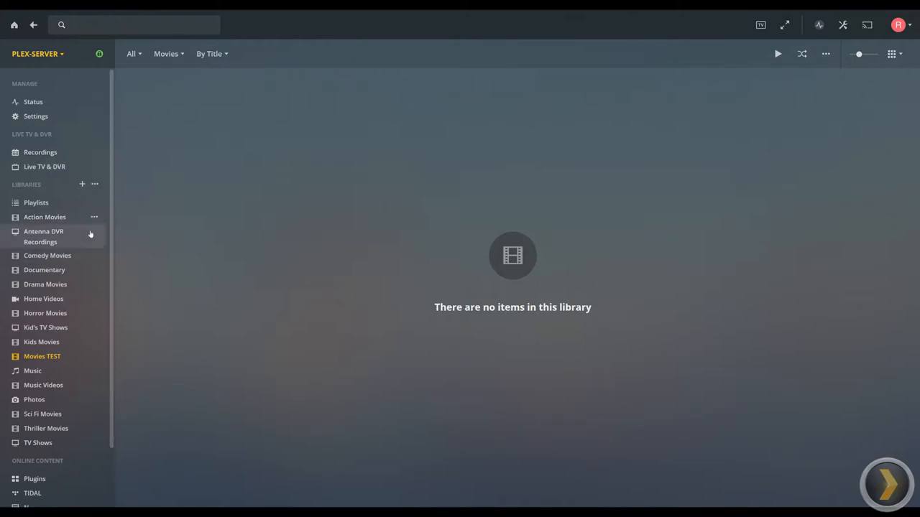
pyautogui.moveTo(94, 220)
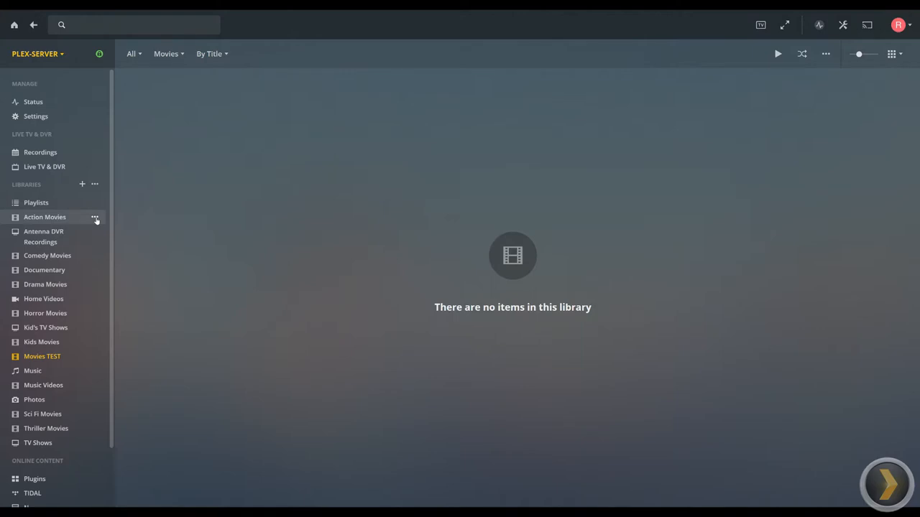
# Step: Edit the Action Movies library and view its folders, E:\PLEX LIBRARY\ACTION MOVIES and F:\New Plex Files\ACTION
pyautogui.click(95, 217)
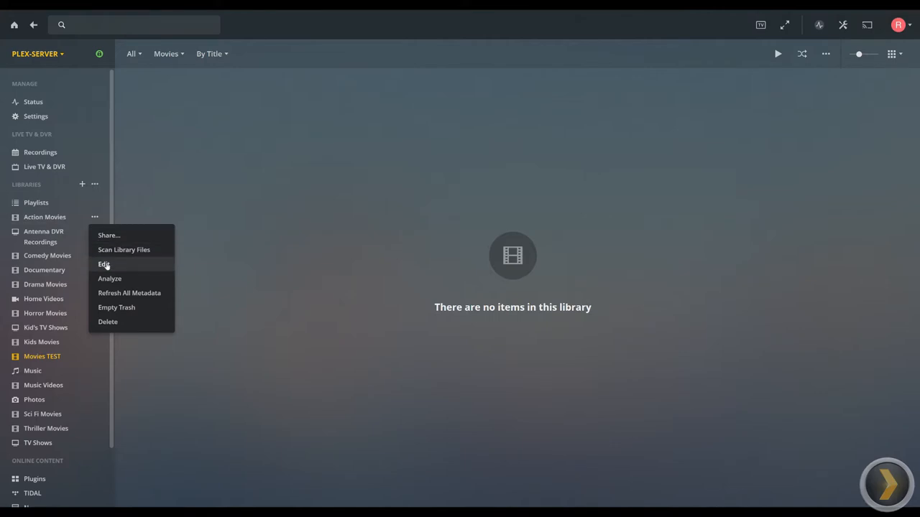
pyautogui.click(104, 265)
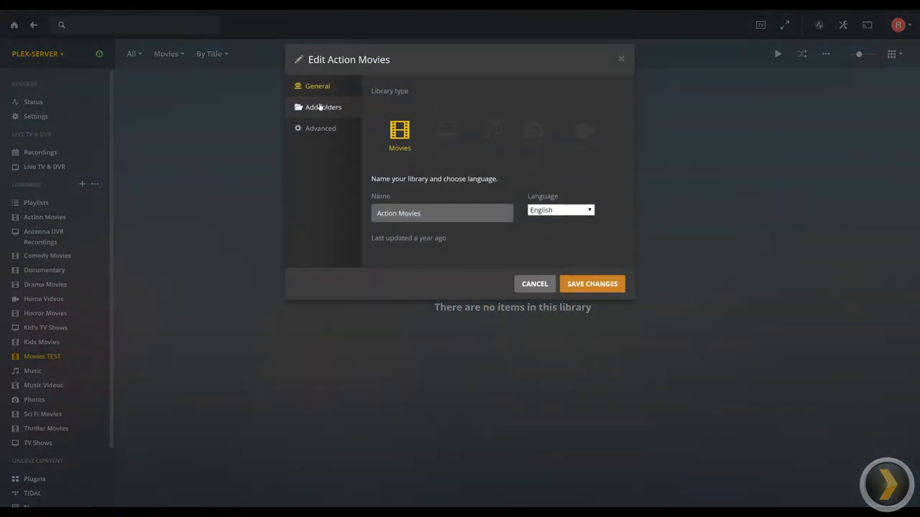
pyautogui.click(322, 106)
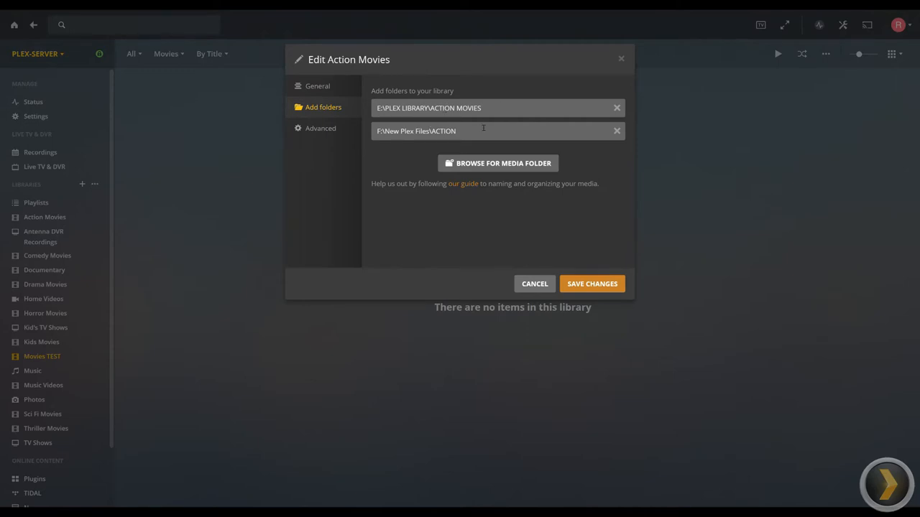
pyautogui.moveTo(466, 130)
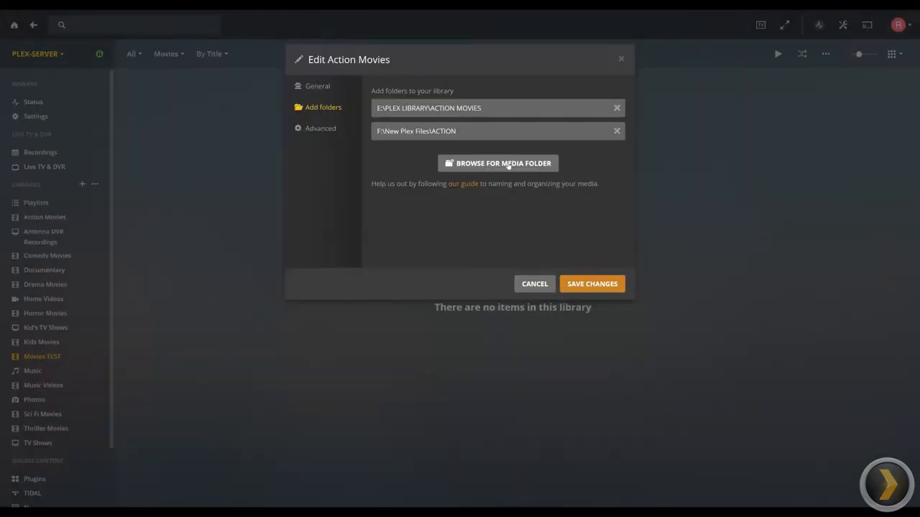
# Step: Start browsing for a media folder, then cancel back to the empty Movies TEST library
pyautogui.click(497, 164)
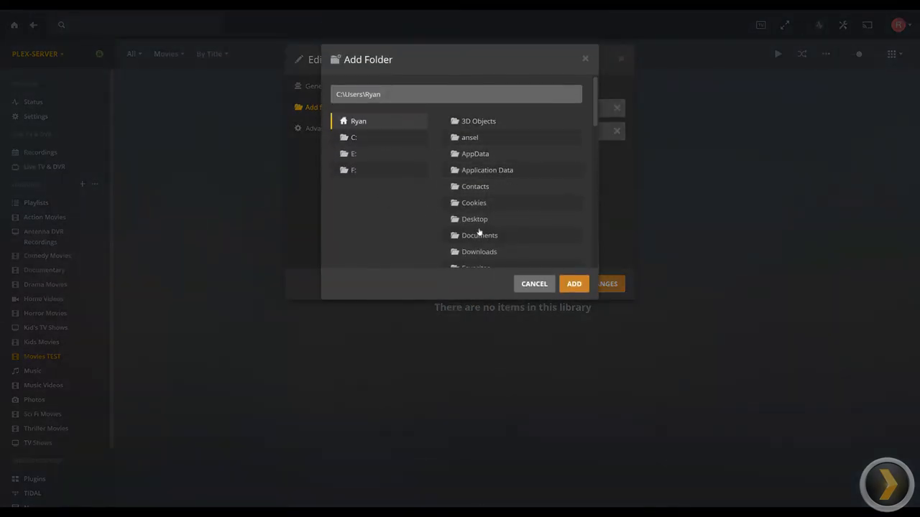
pyautogui.click(573, 284)
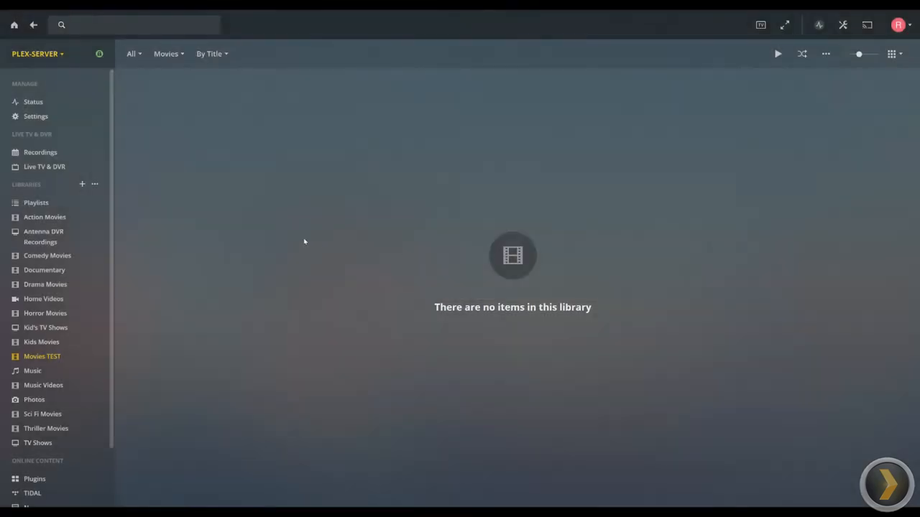
pyautogui.moveTo(296, 242)
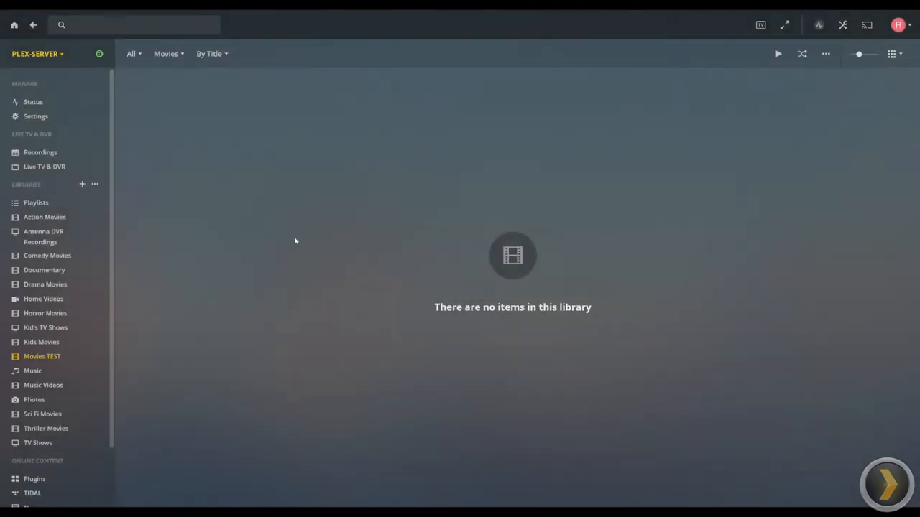